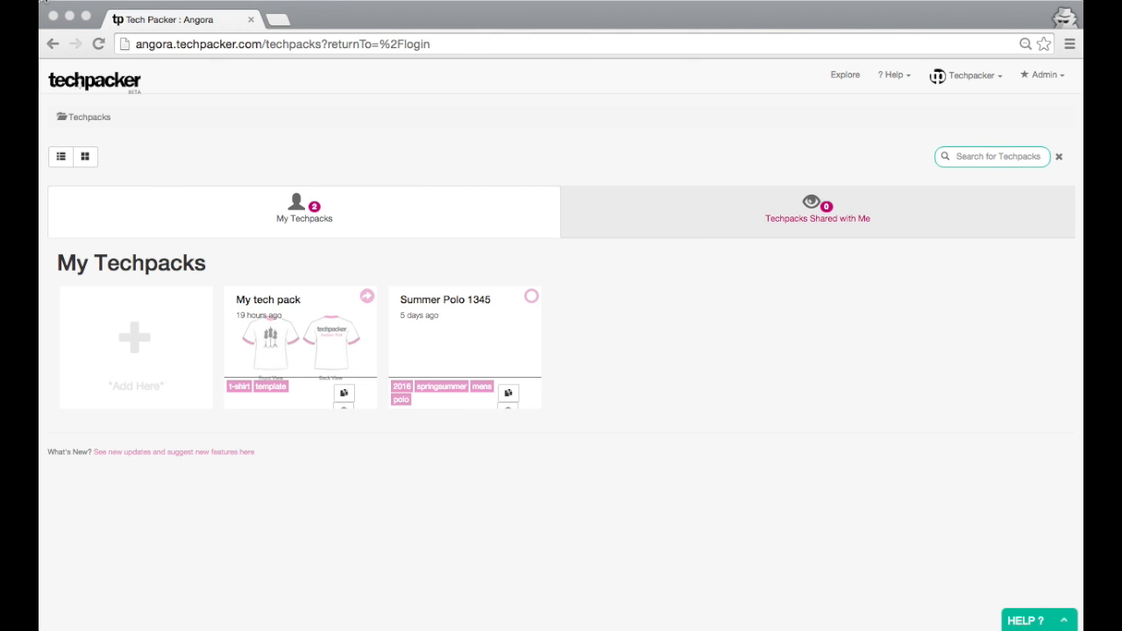
Find and open the 'My tech pack' tech pack from the Techpacks list.
click(136, 342)
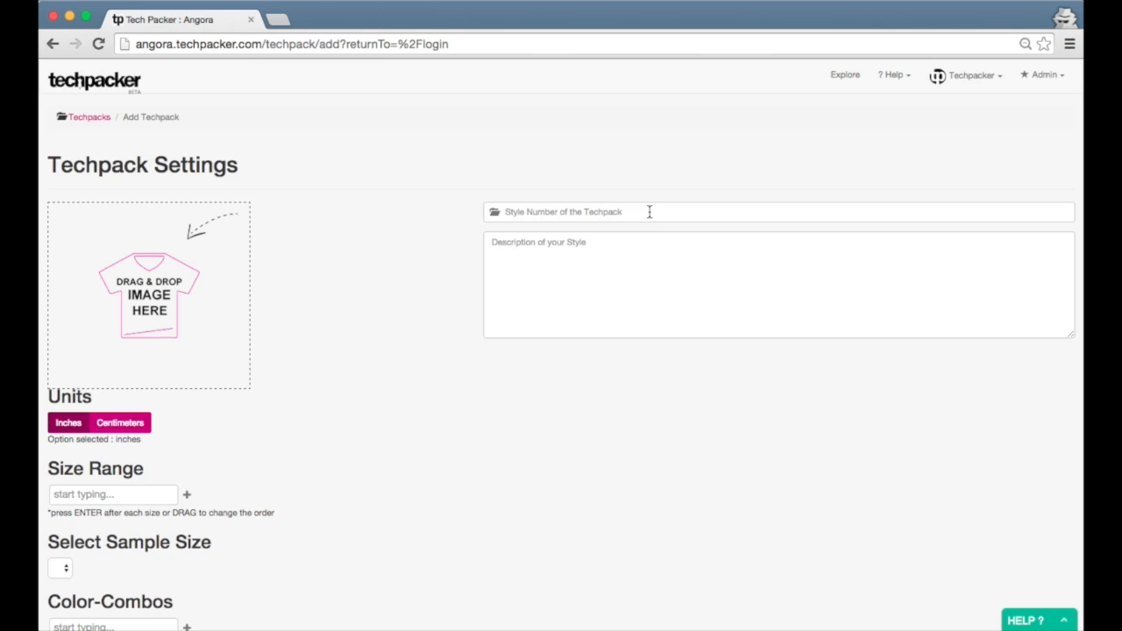
text(My Techp)
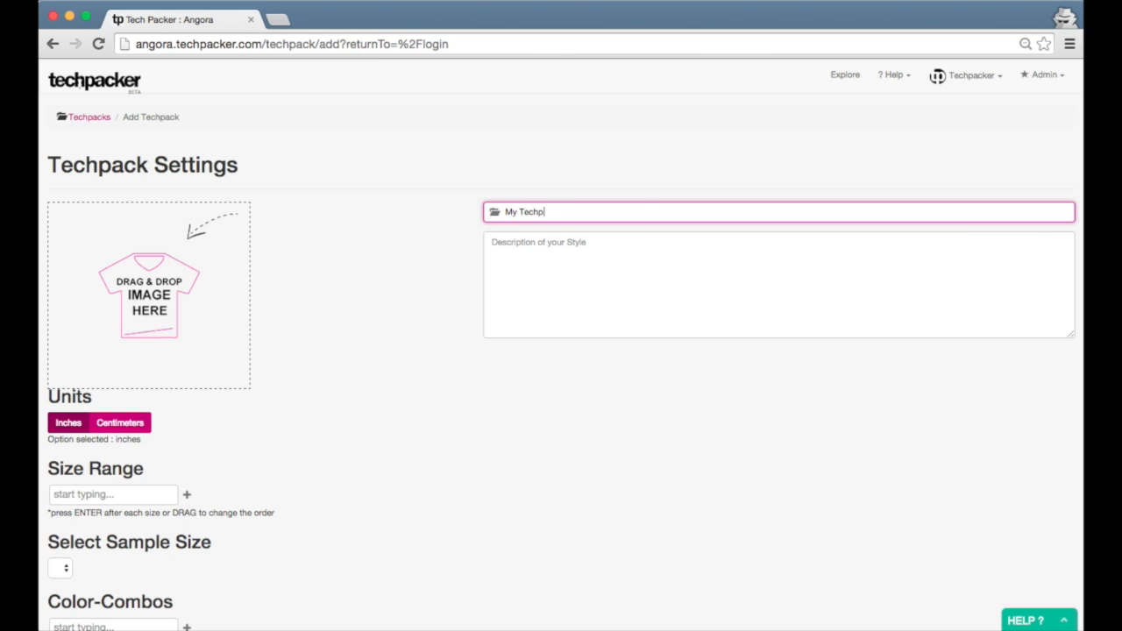
click(112, 323)
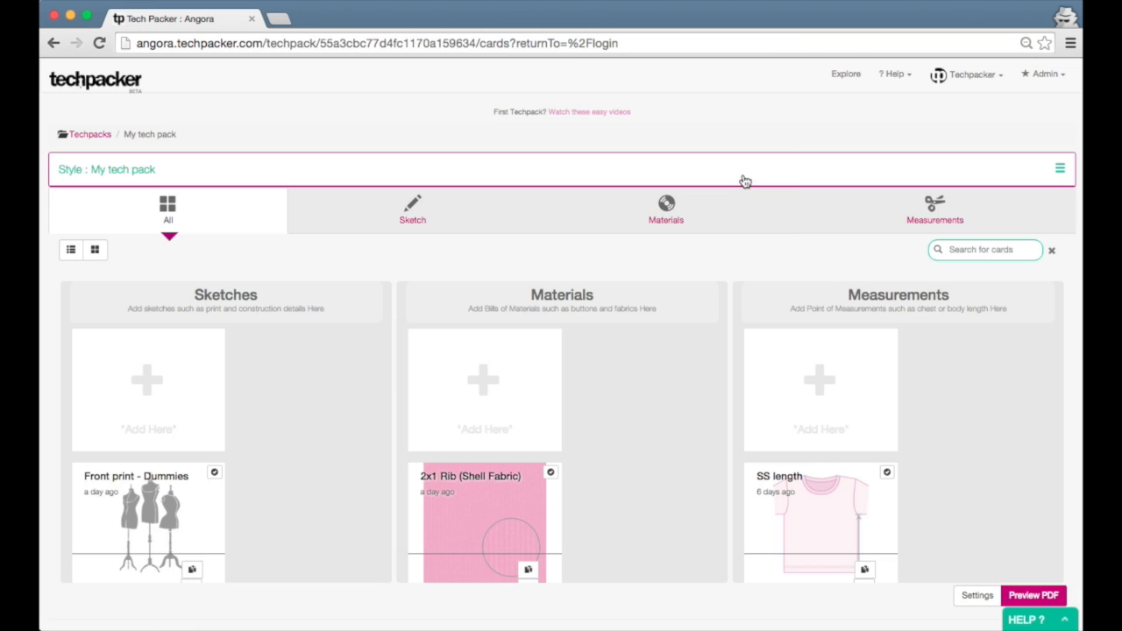
mouse_move(740, 179)
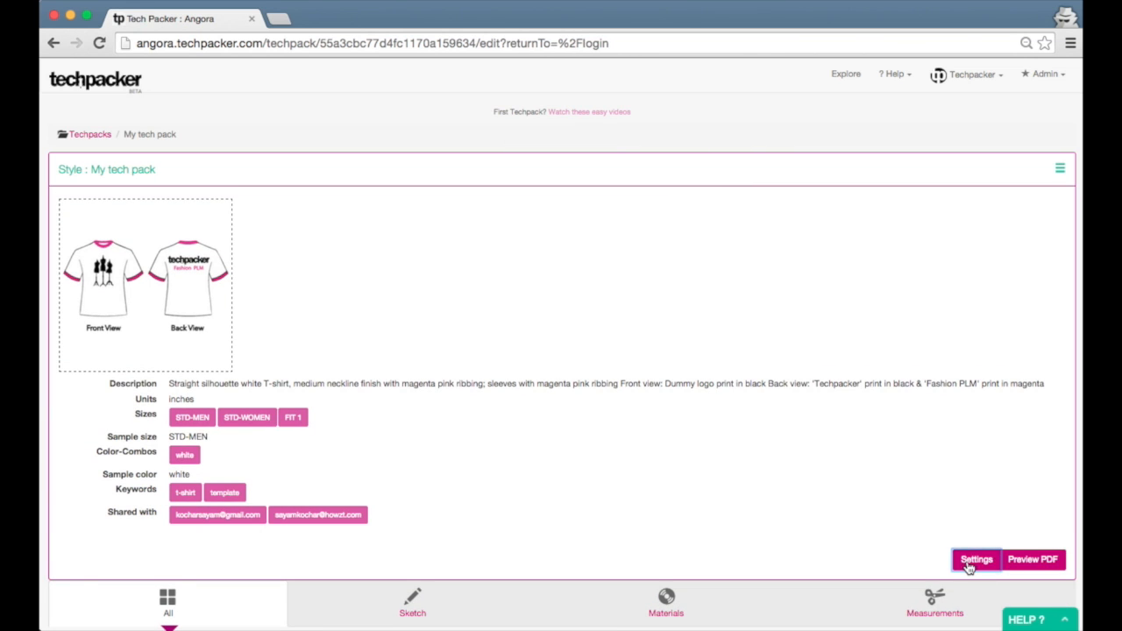
Add the factory and team emails as share recipients in Settings and save the tech pack.
click(975, 560)
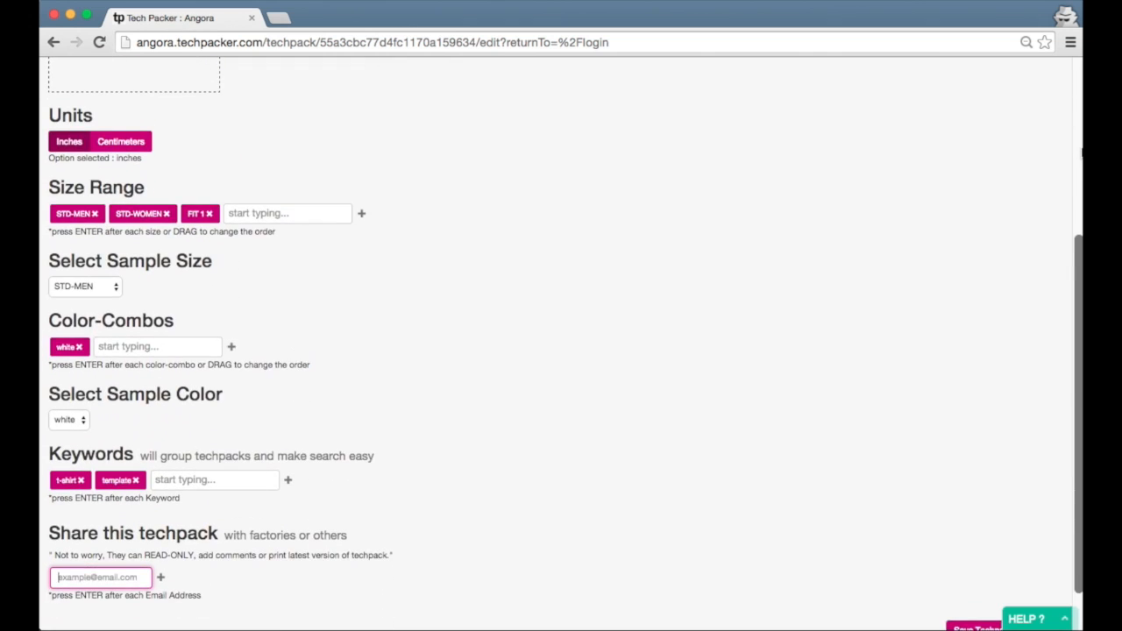
text(fac)
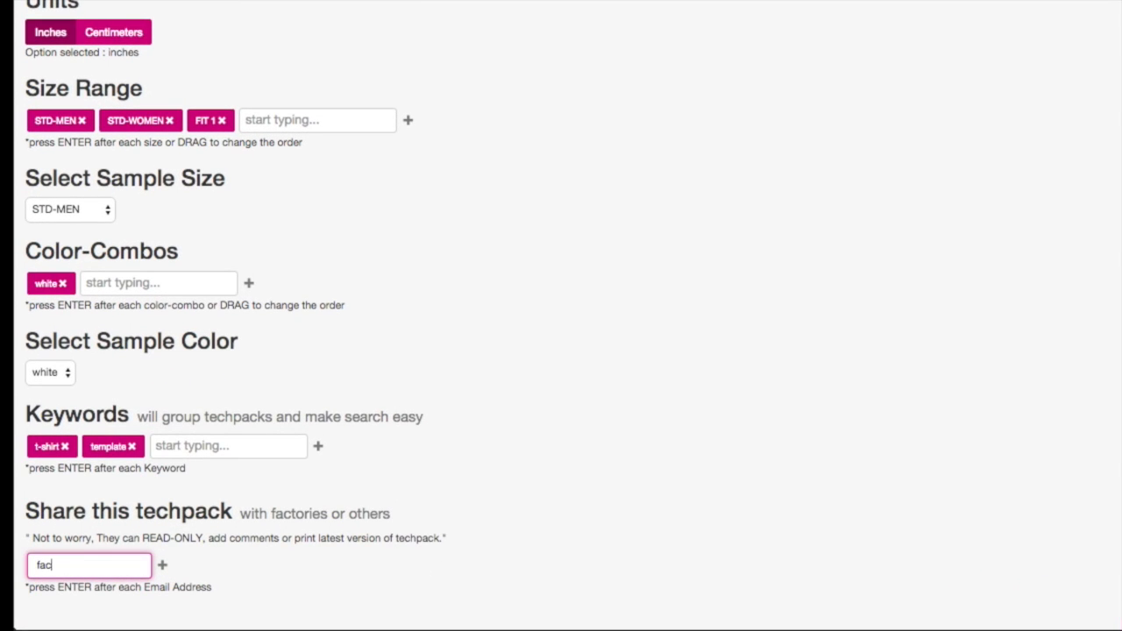
text(team)
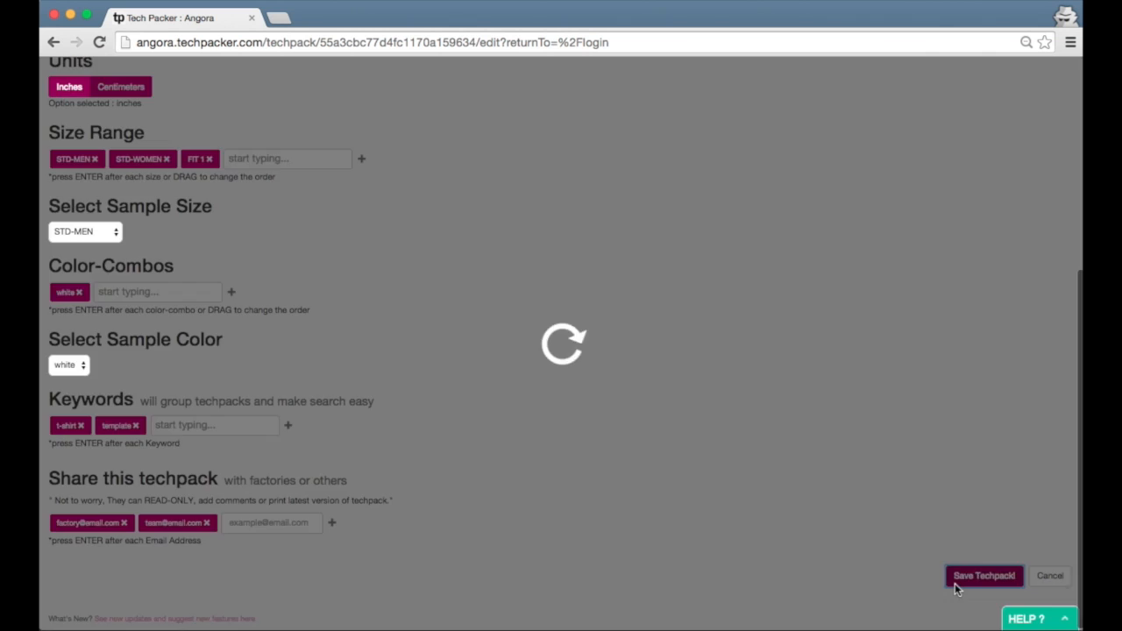
click(982, 575)
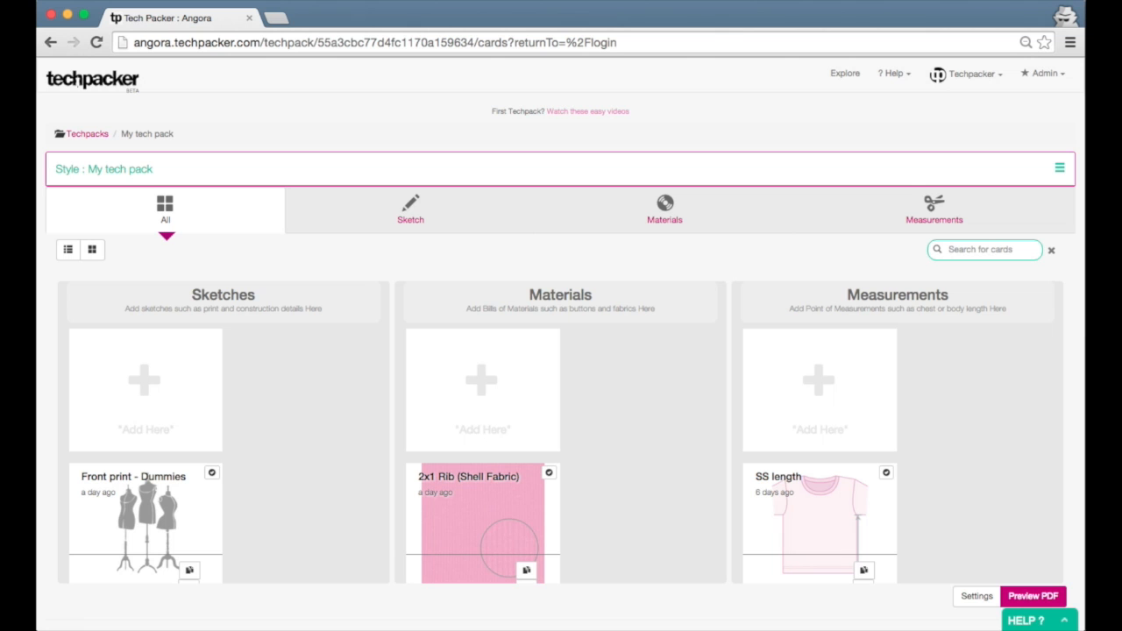
mouse_move(481, 91)
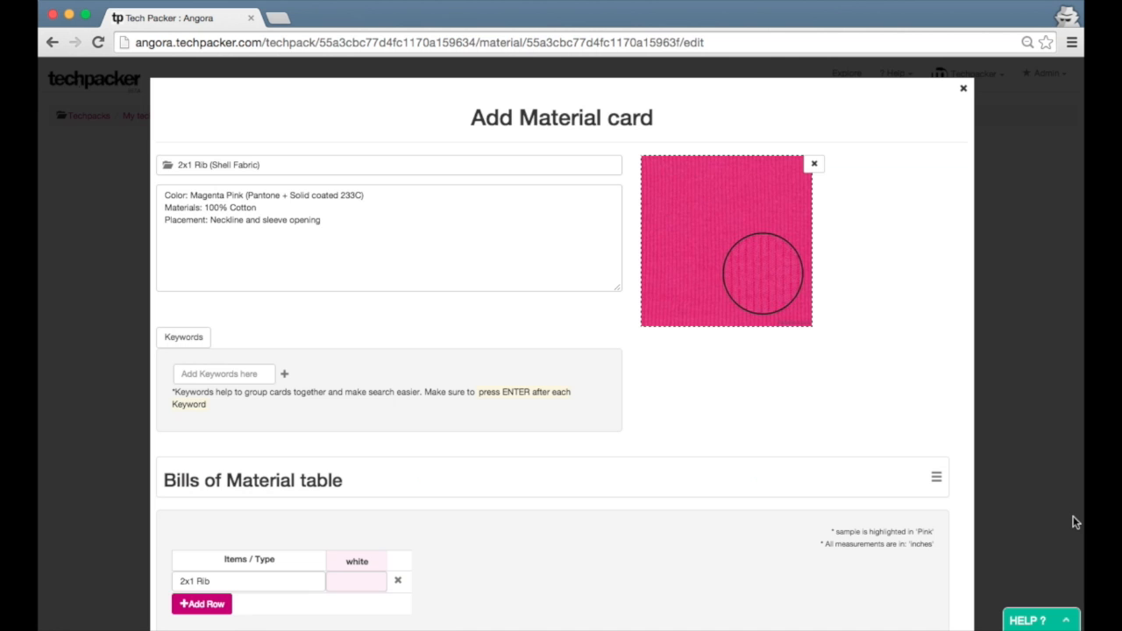
Attach a file to the 'Please Update on My Fabric Order' comment on the 2x1 Rib card.
scroll(down, 3)
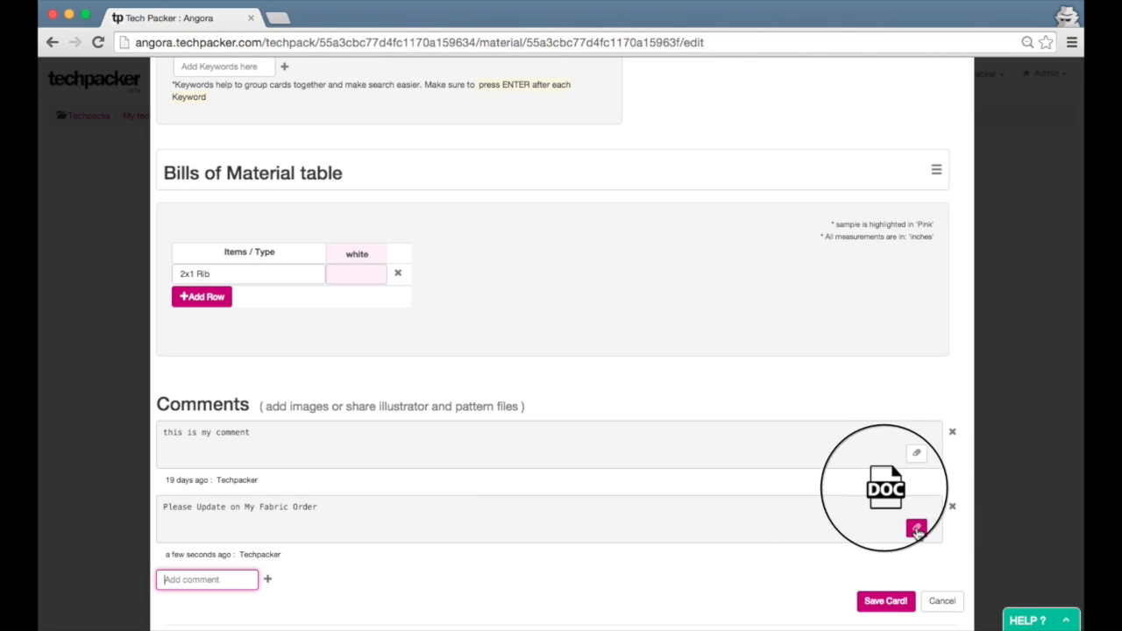
mouse_move(916, 530)
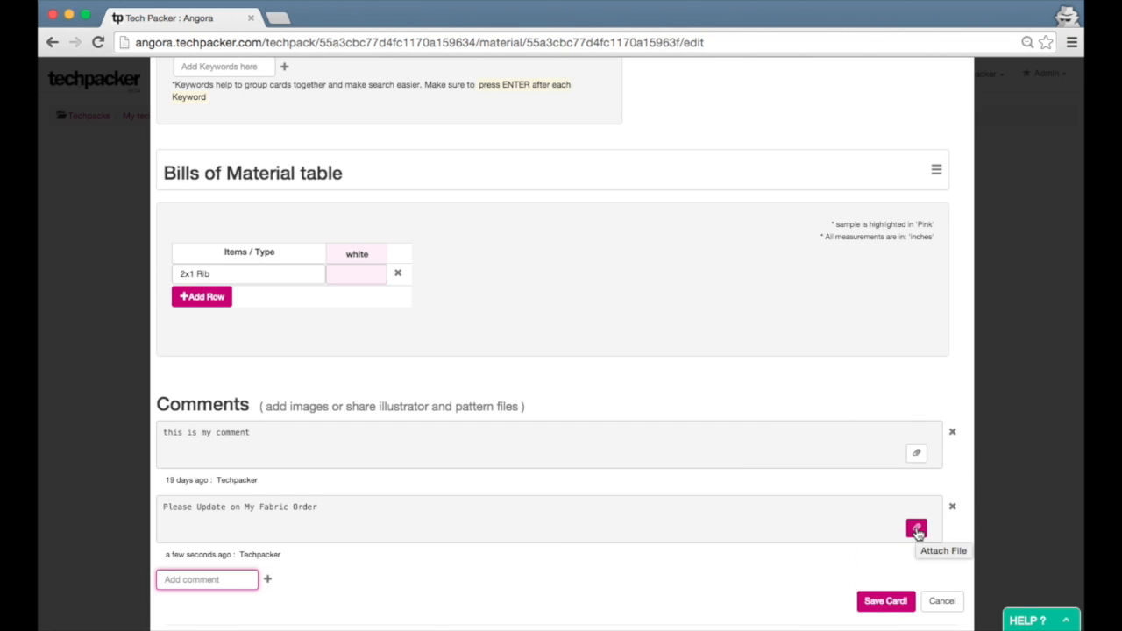
click(916, 528)
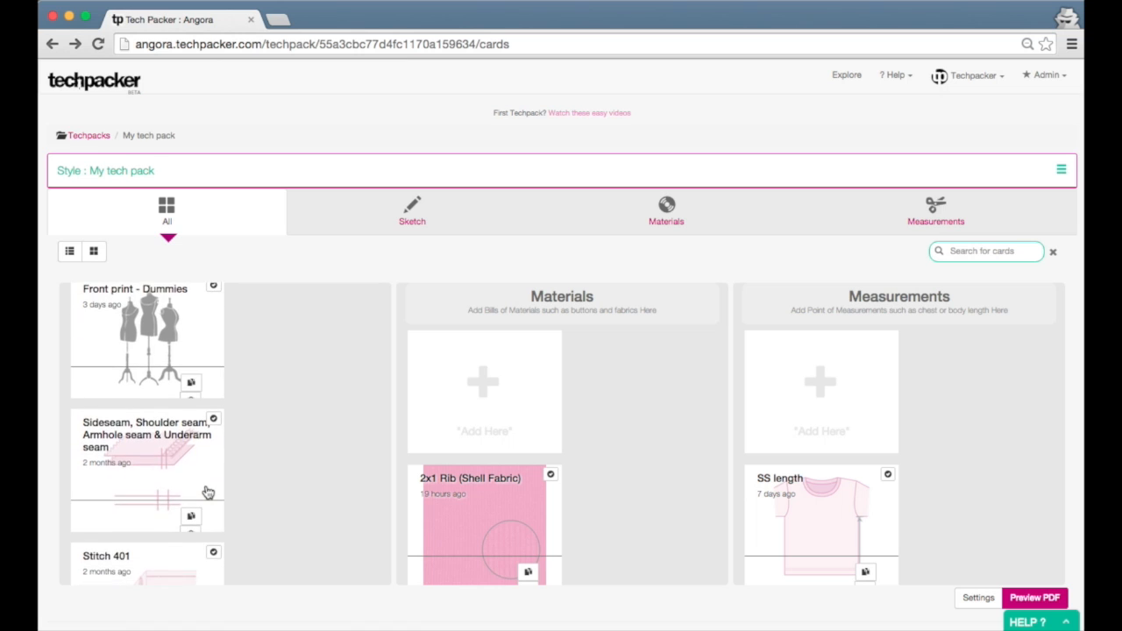
Scroll the cards board to reveal the Sideseam, Stitch 401 and jersey fabric cards.
scroll(down, 3)
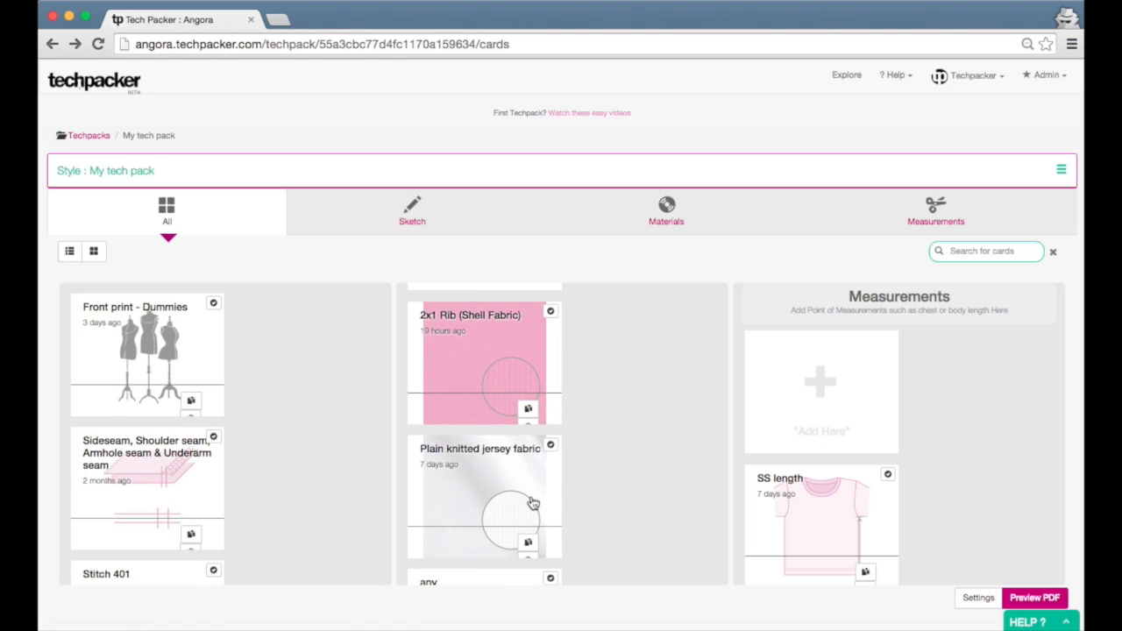